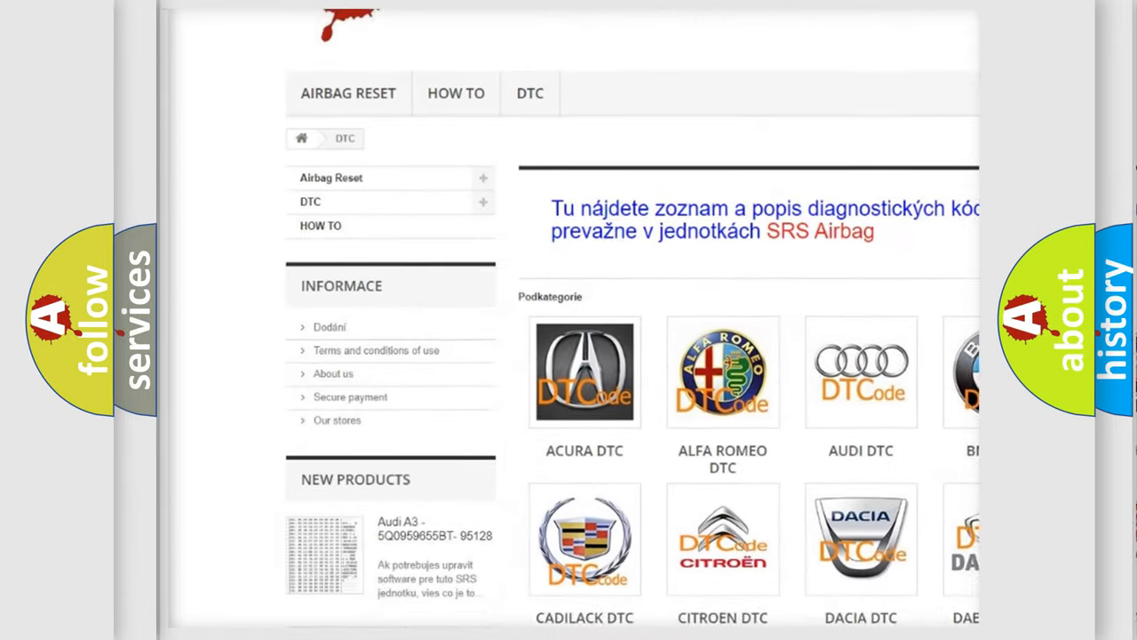
scroll(down, 3)
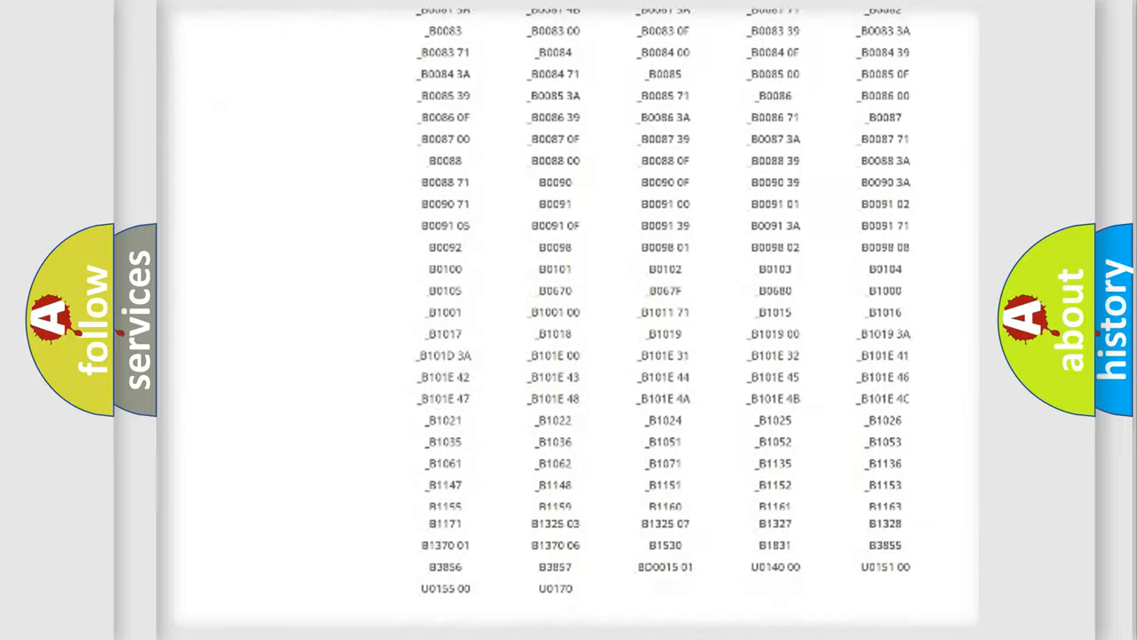
scroll(up, 3)
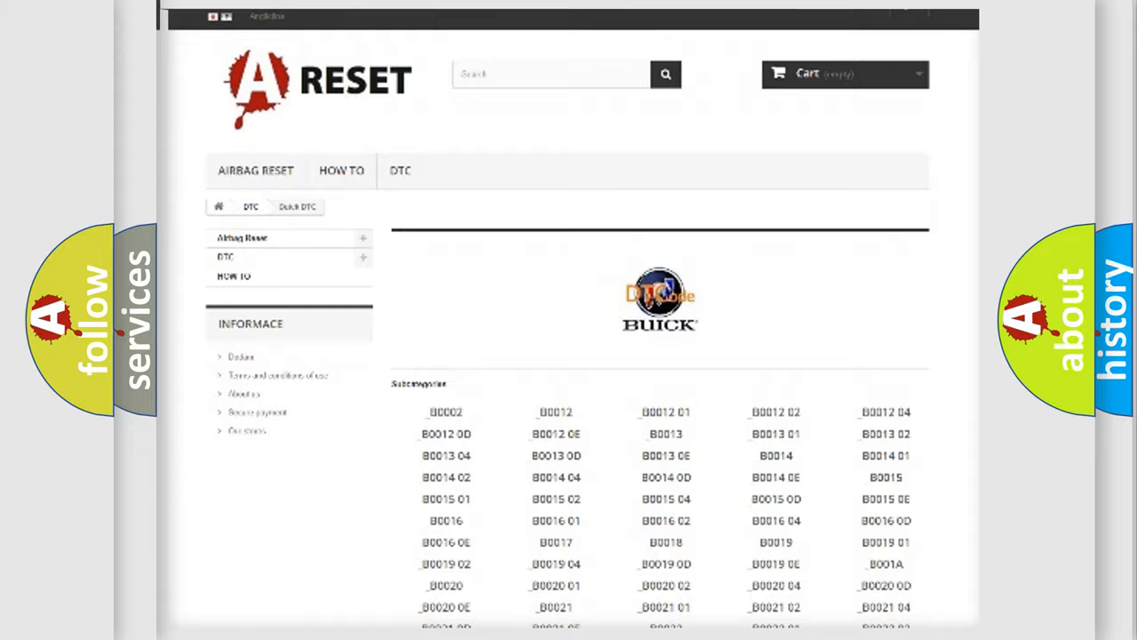